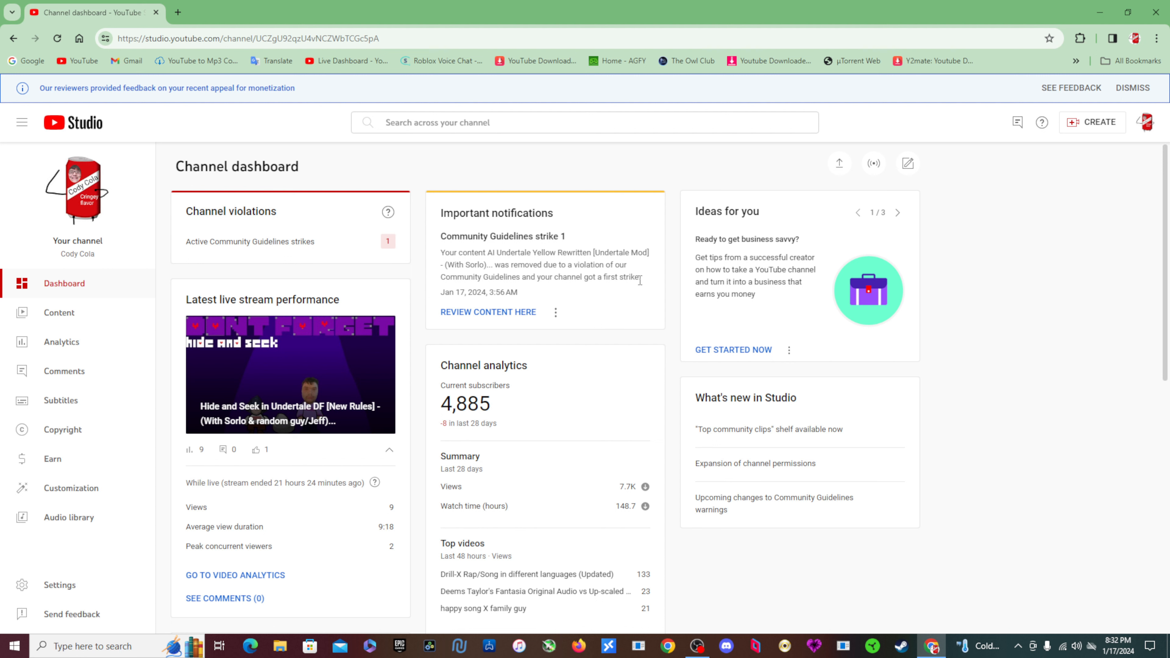
mouse_move(625, 300)
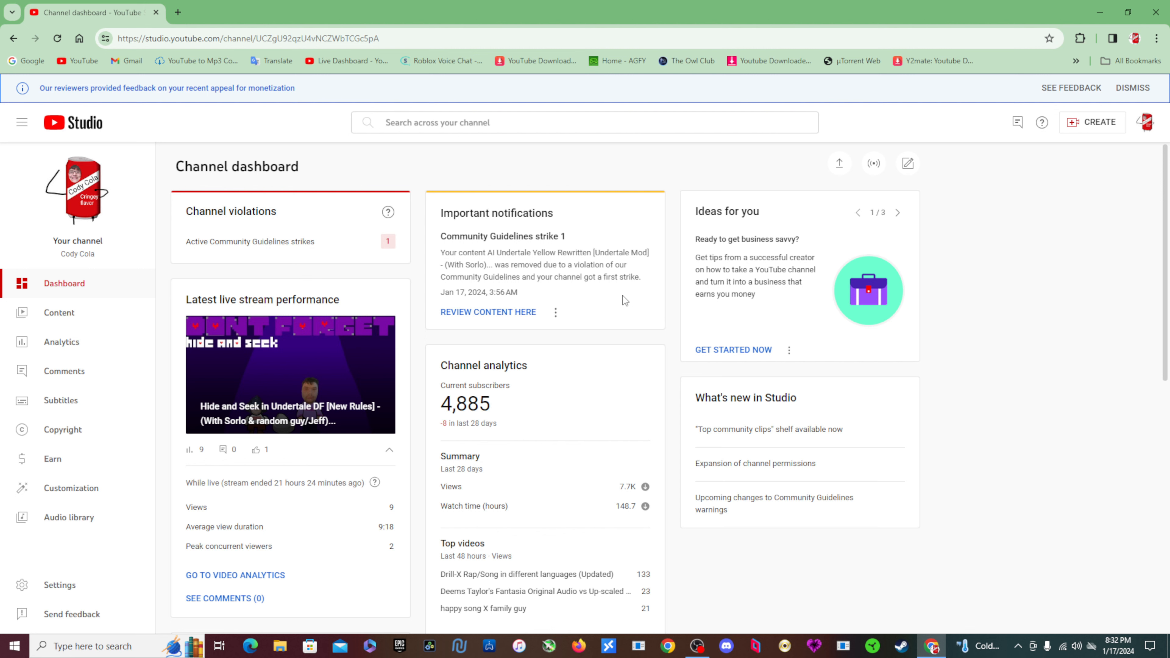
mouse_move(308, 231)
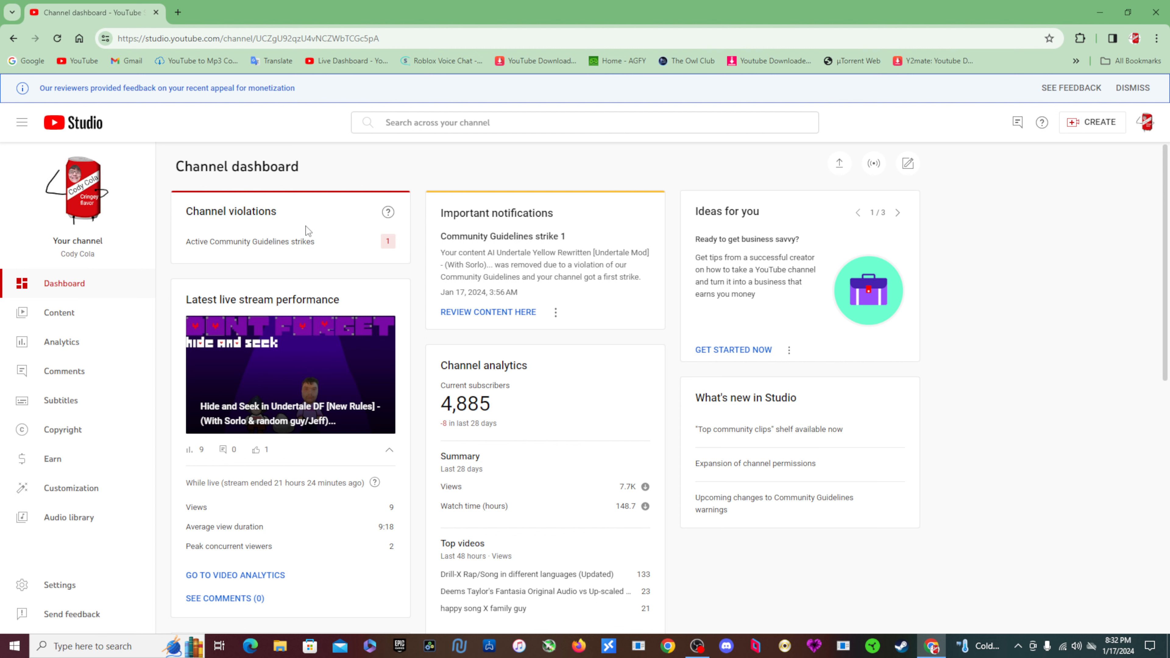
Begin reviewing the guidelines strike on the removed Undertale video, reaching the content-checking step
left_click(488, 312)
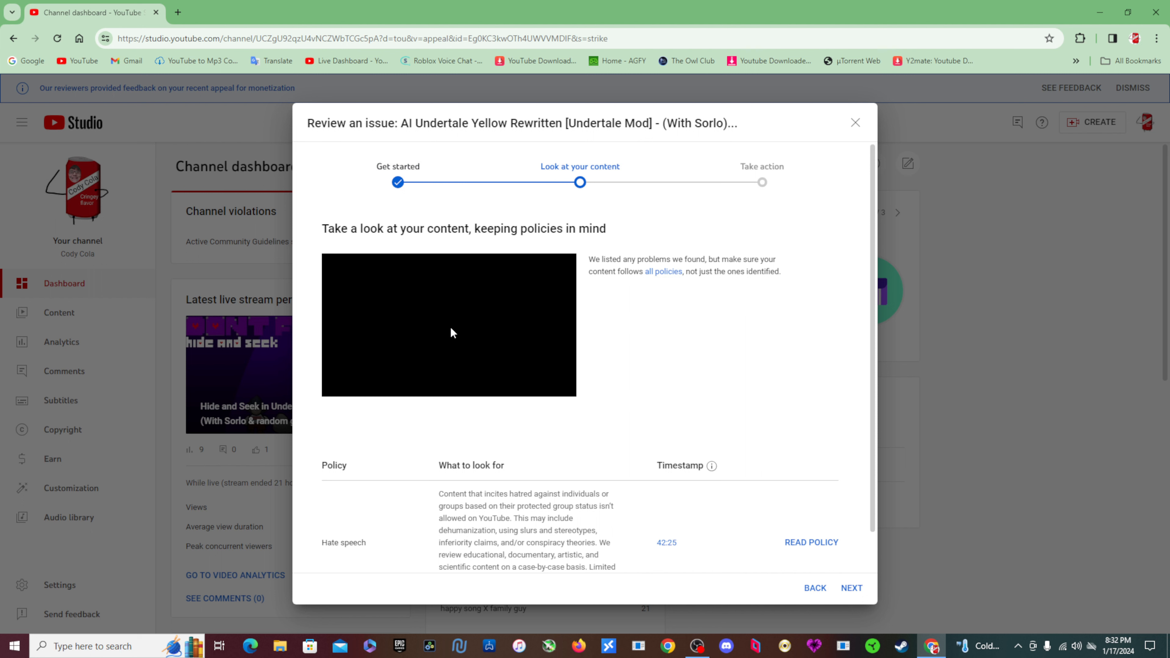
mouse_move(493, 298)
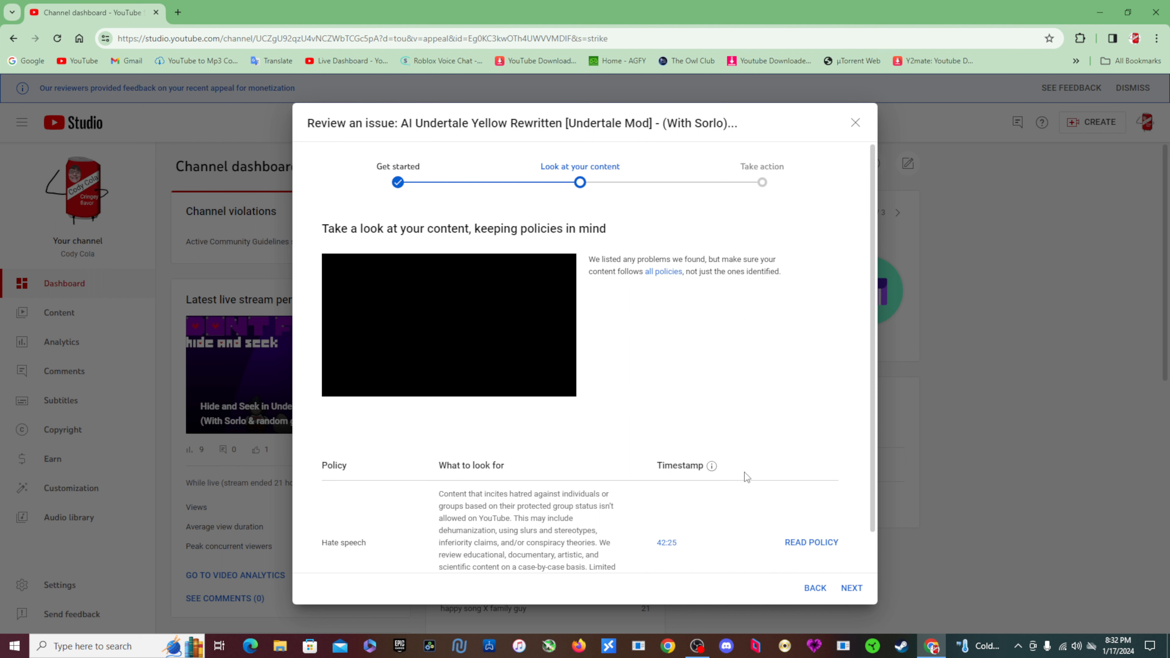
mouse_move(458, 346)
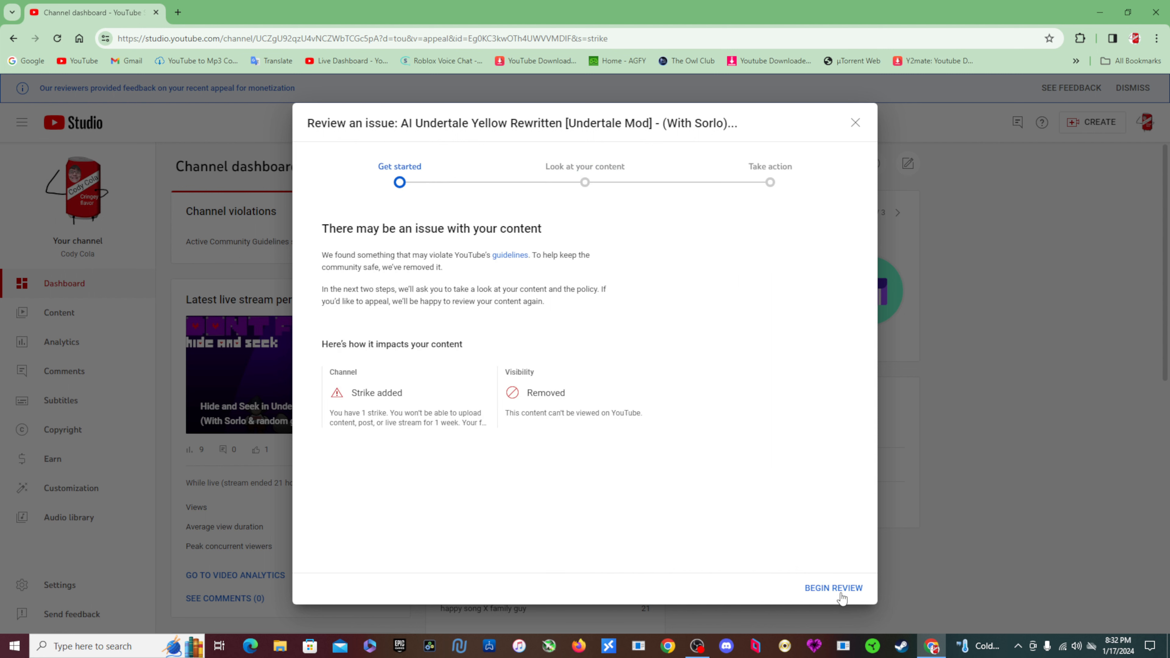
left_click(831, 588)
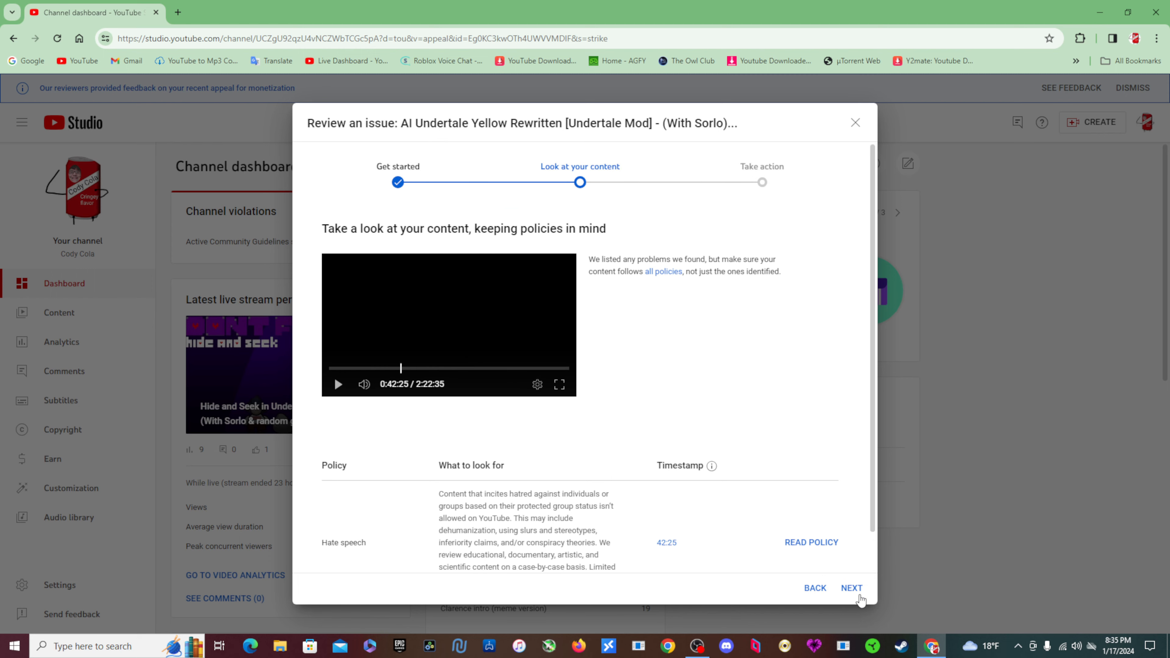
Load the flagged video in the review player so its 42:25 frame appears
left_click(338, 384)
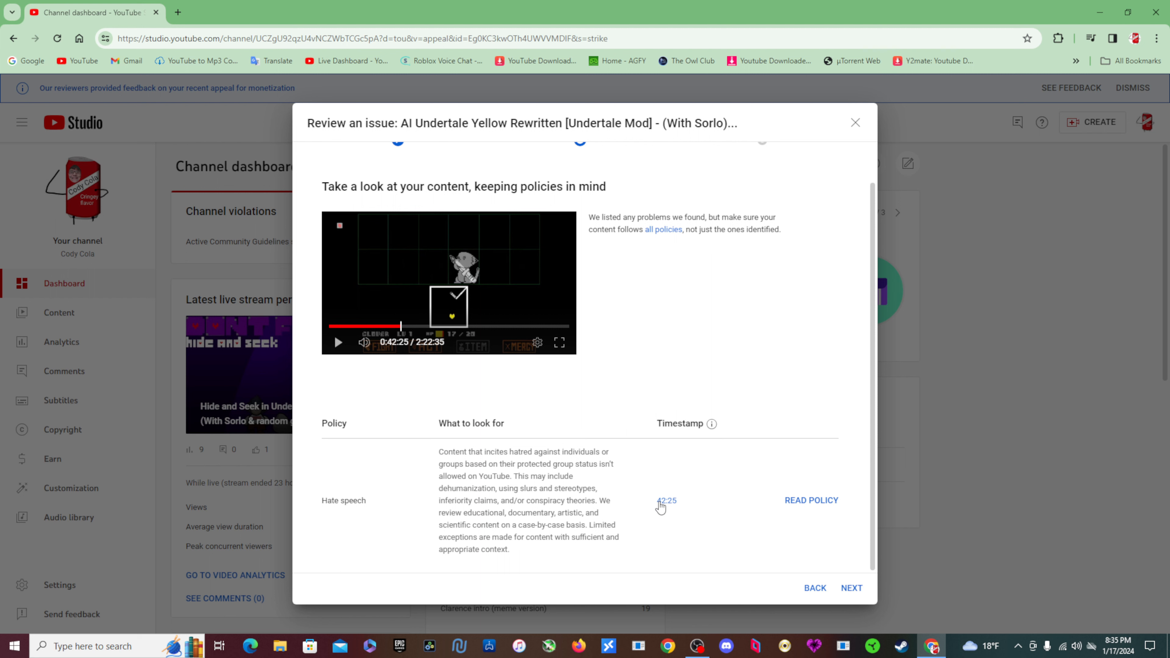
Play the flagged video from the marked hate-speech moment at 42:25
left_click(337, 342)
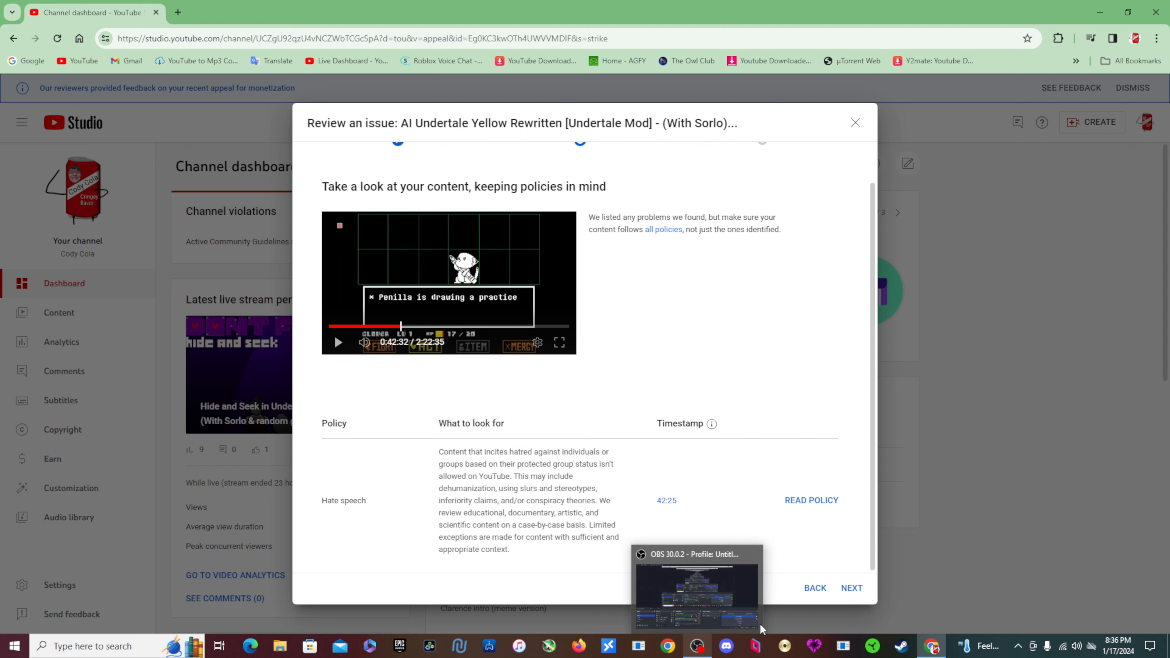
mouse_move(700, 626)
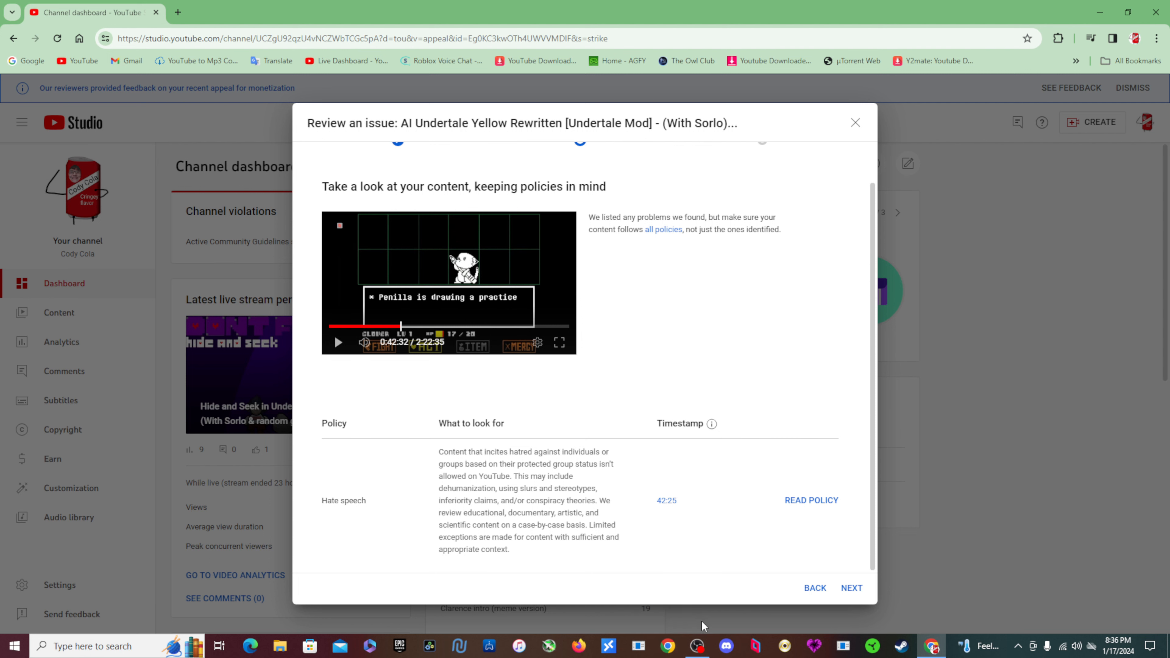